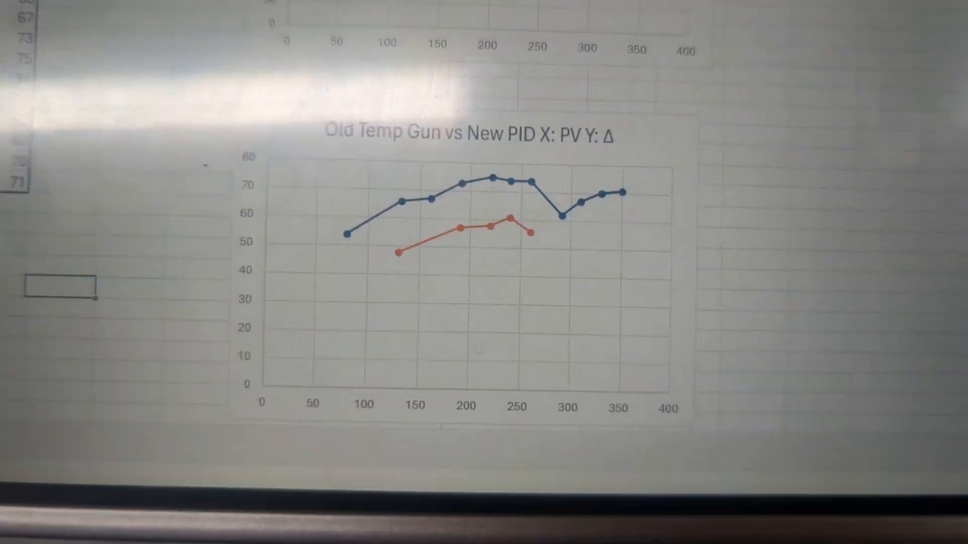
scroll("down", 3)
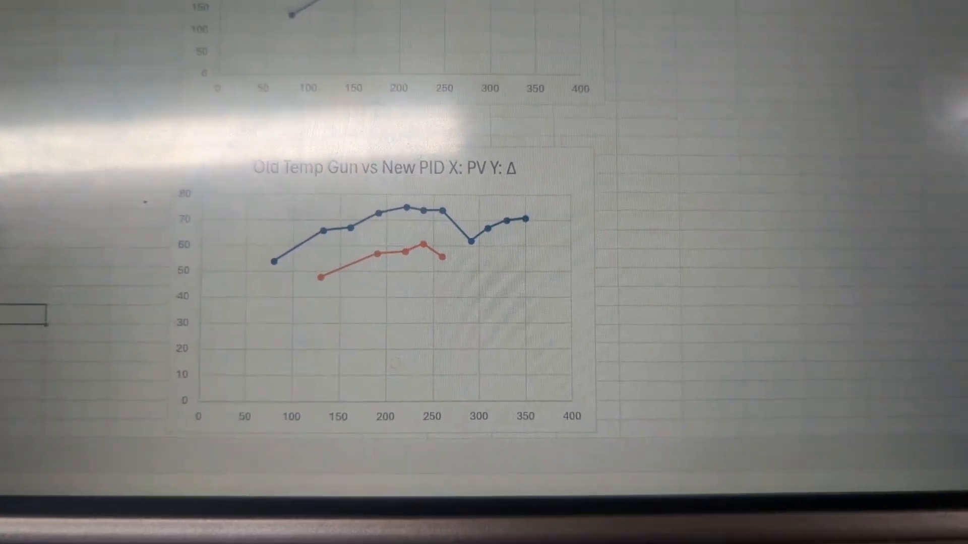
scroll("down", 3)
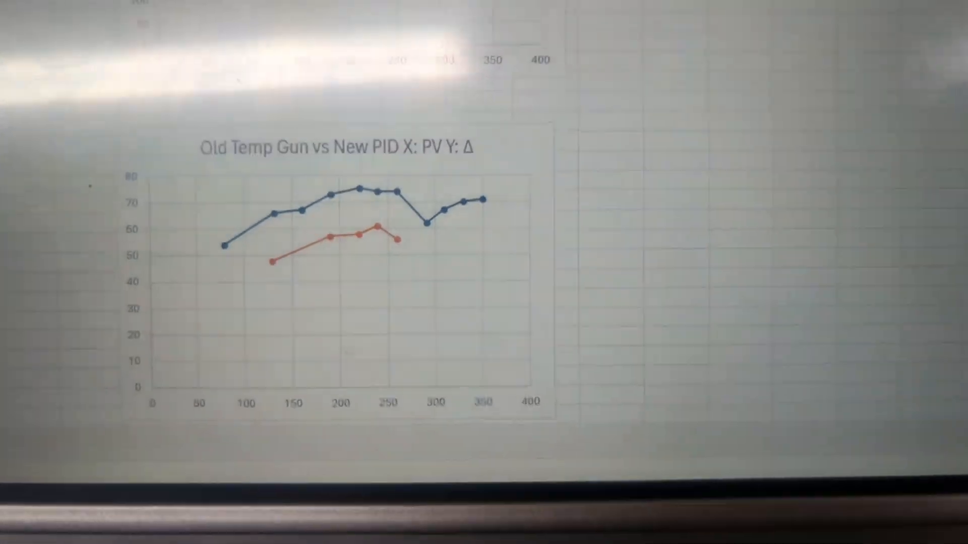